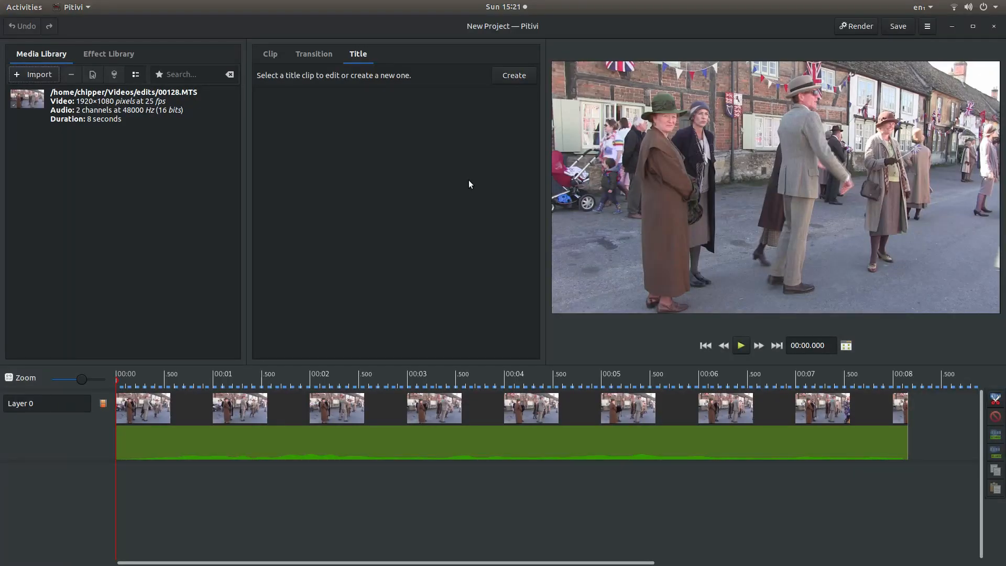
pyautogui.moveTo(711, 412)
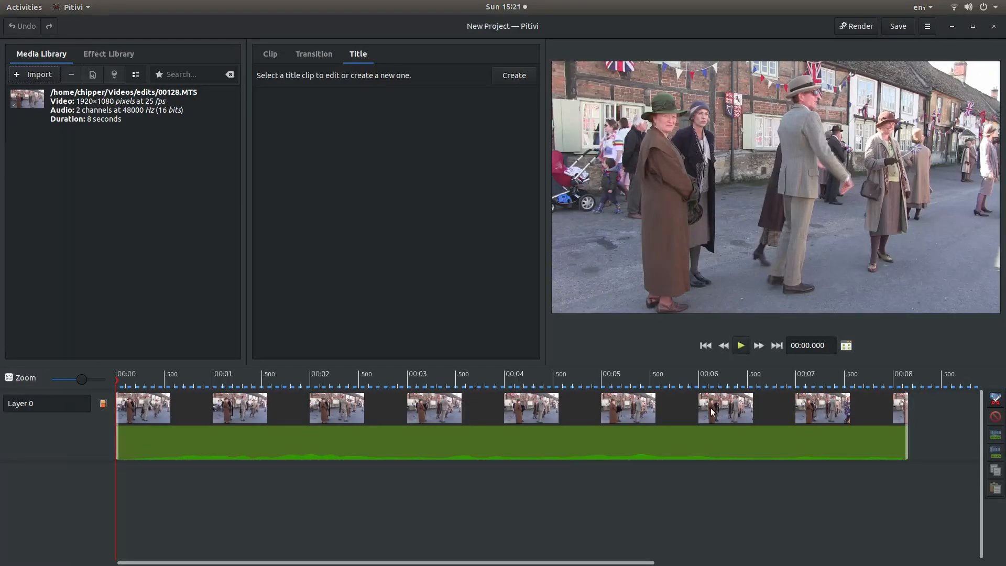
pyautogui.moveTo(785, 416)
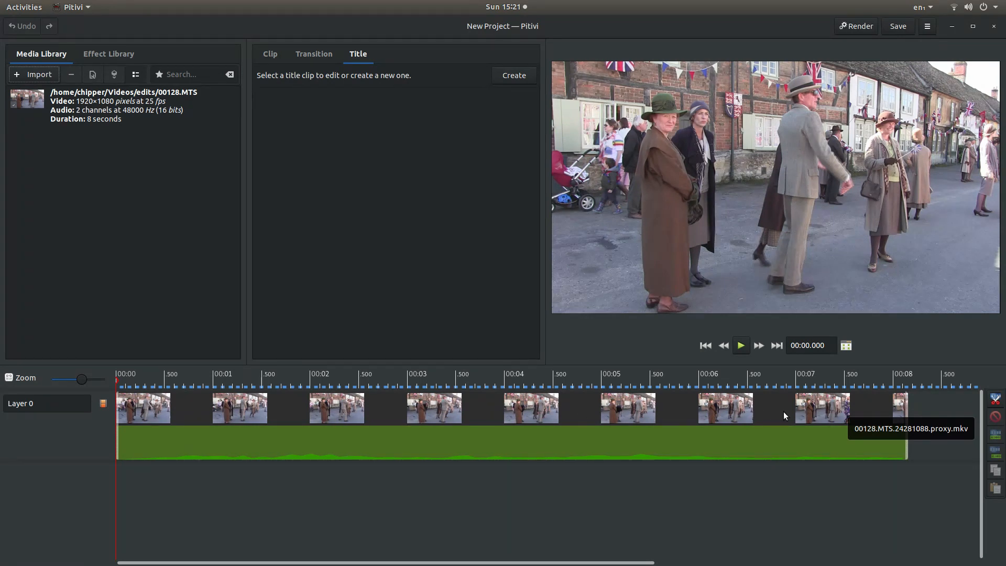
pyautogui.moveTo(853, 424)
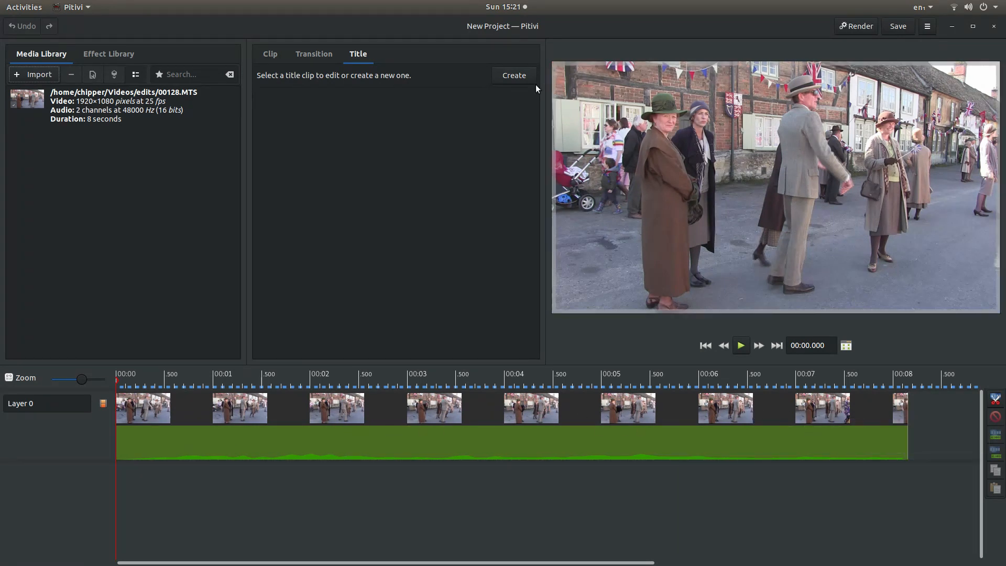
pyautogui.moveTo(350, 225)
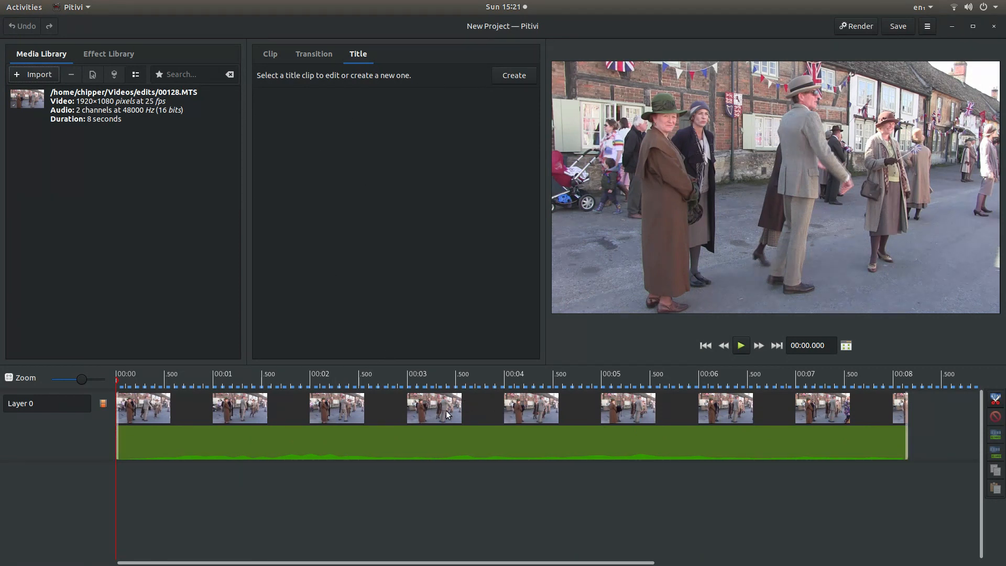
pyautogui.moveTo(67, 39)
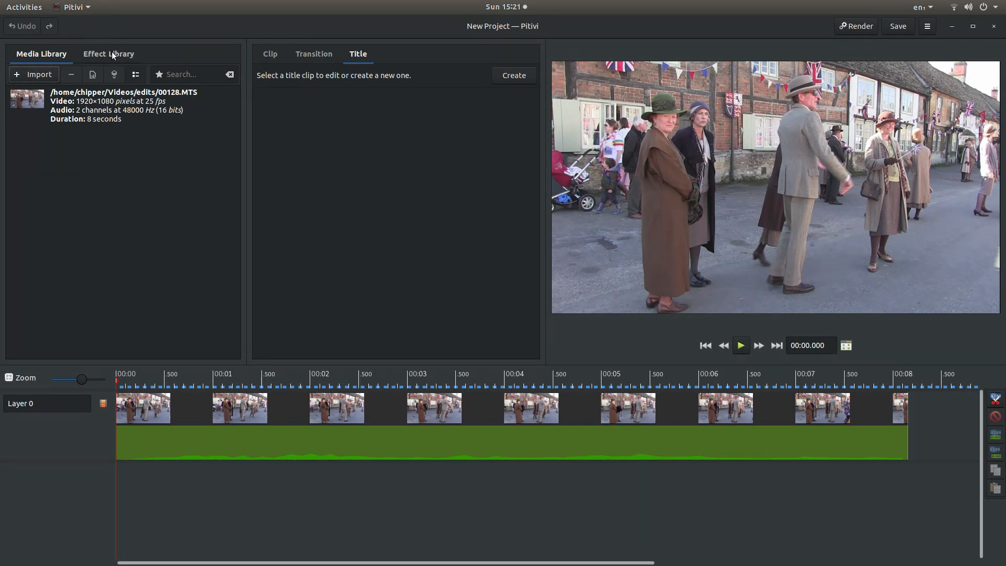
# Filter the Effect Library by 'RATE' to list Rate Adjuster.
pyautogui.click(108, 53)
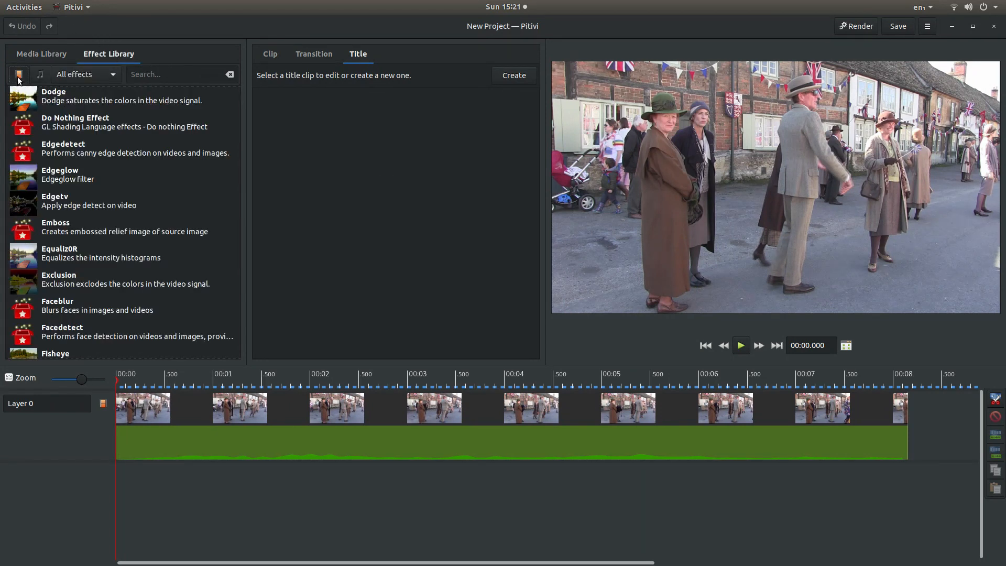
pyautogui.moveTo(18, 74)
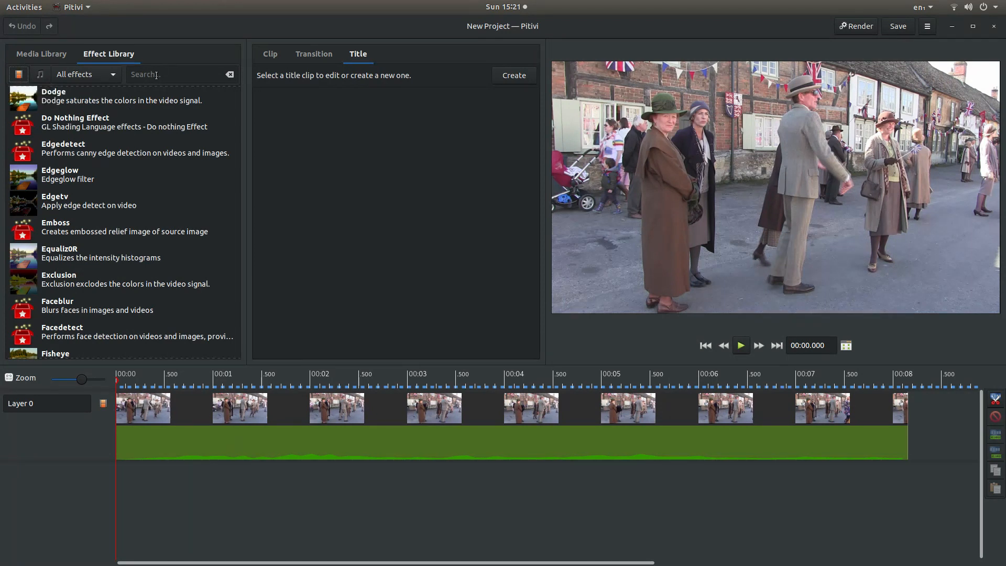
pyautogui.click(181, 74)
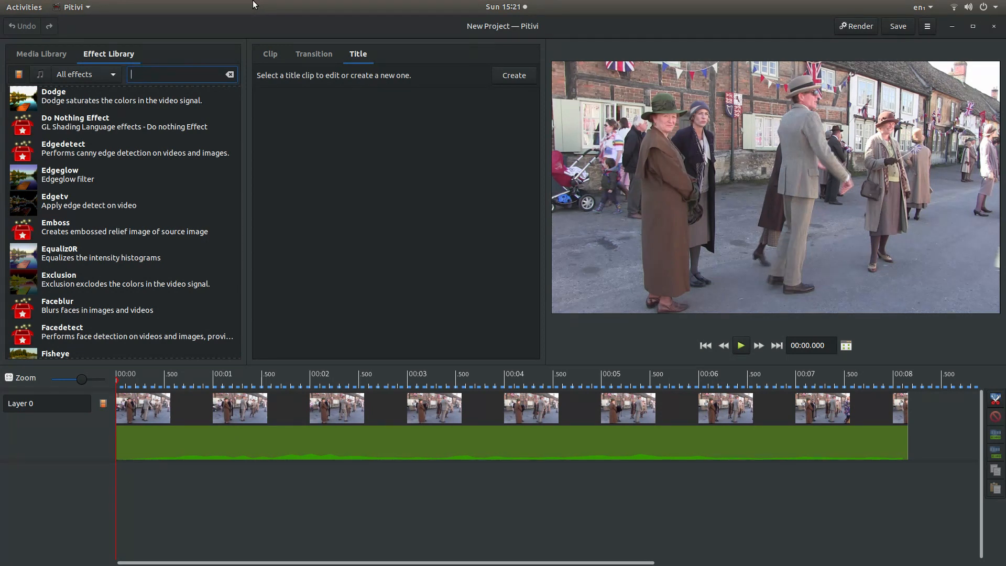
pyautogui.write('RAT')
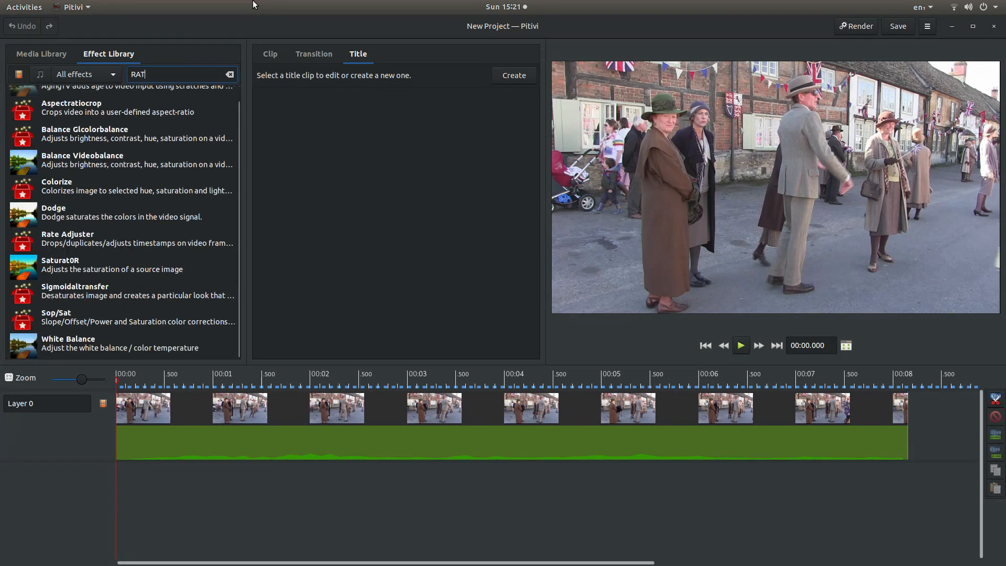
pyautogui.write('E')
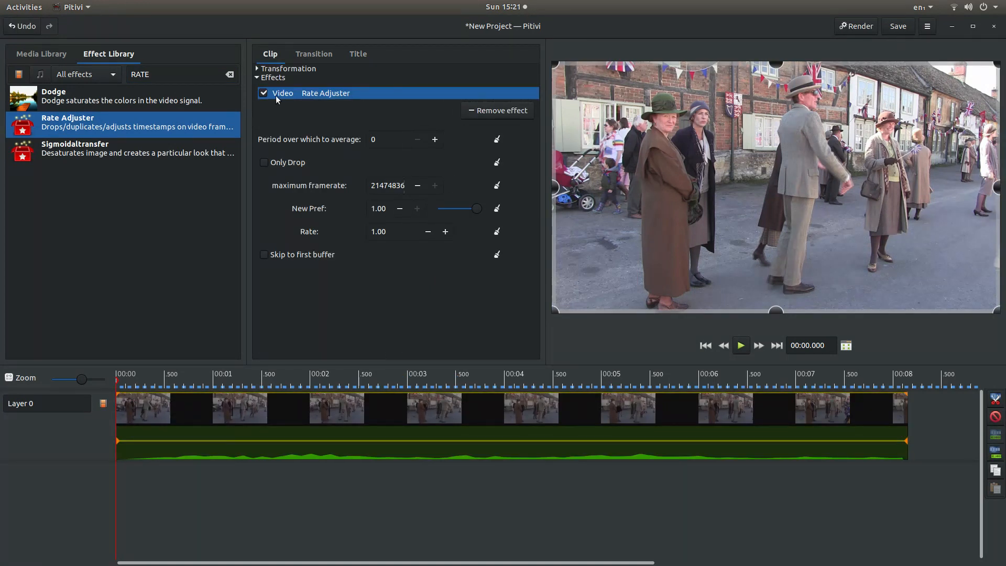
pyautogui.moveTo(380, 100)
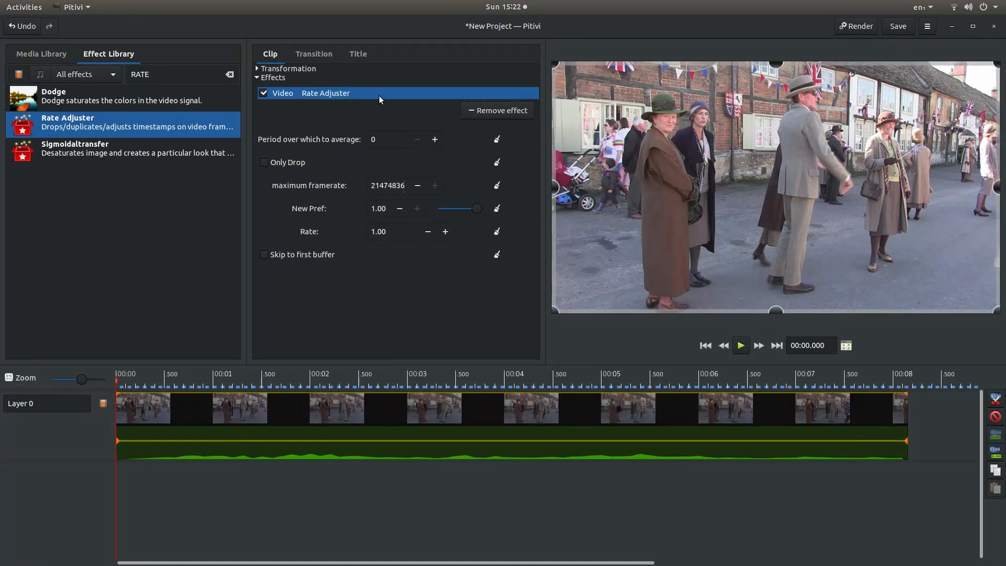
pyautogui.moveTo(358, 171)
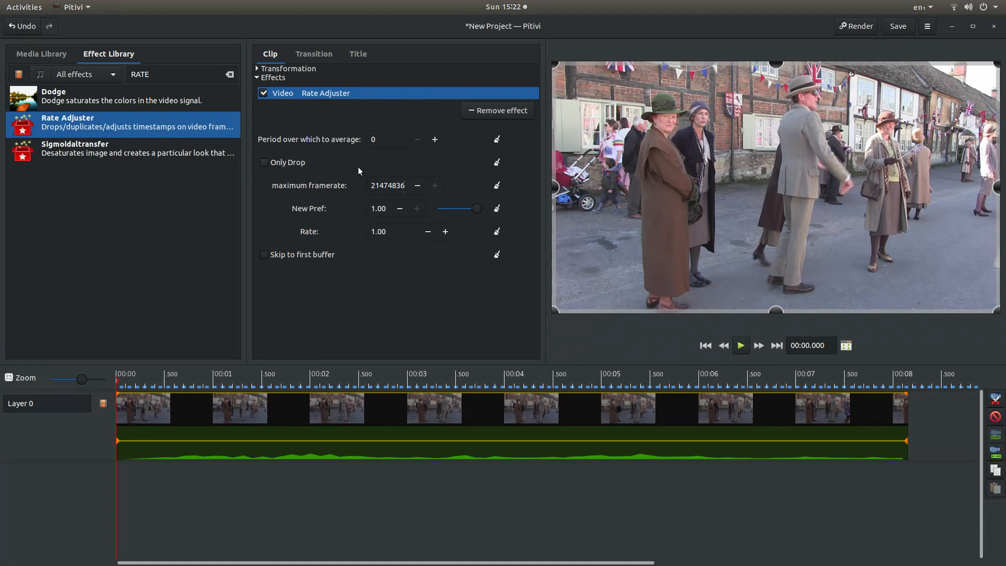
pyautogui.moveTo(321, 237)
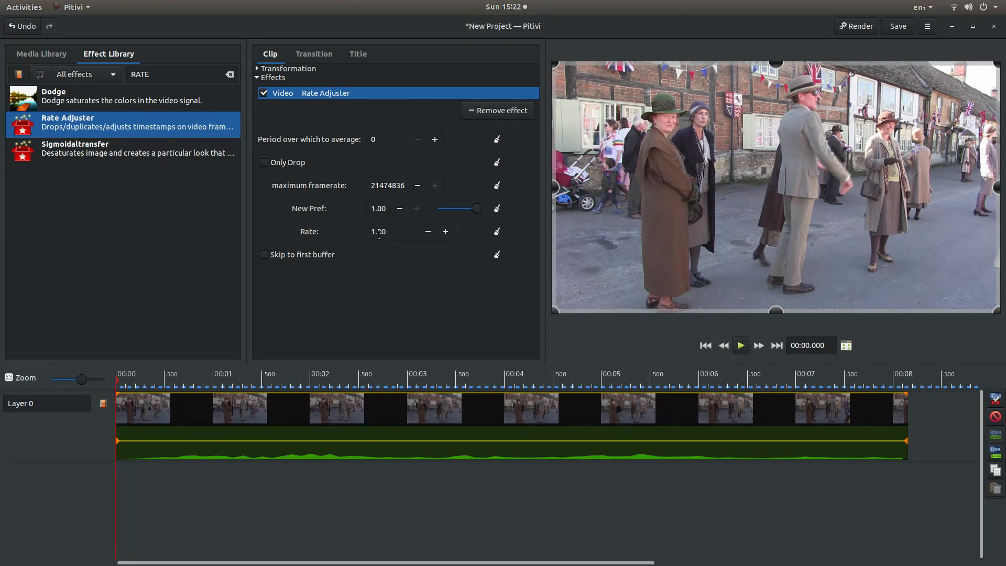
# Enter 2 as the Rate Adjuster rate and briefly play the clip to preview it.
pyautogui.click(397, 231)
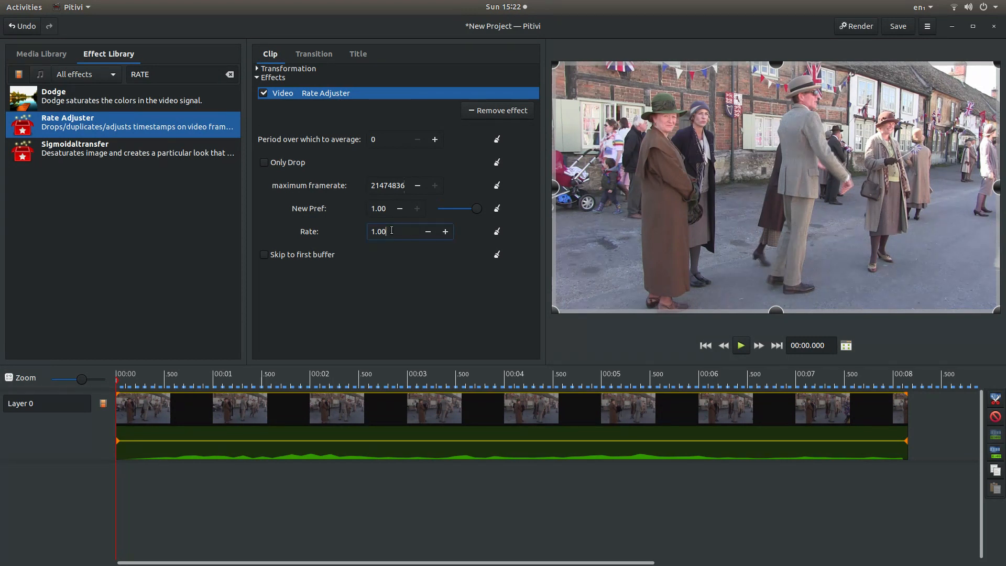
pyautogui.tripleClick(391, 231)
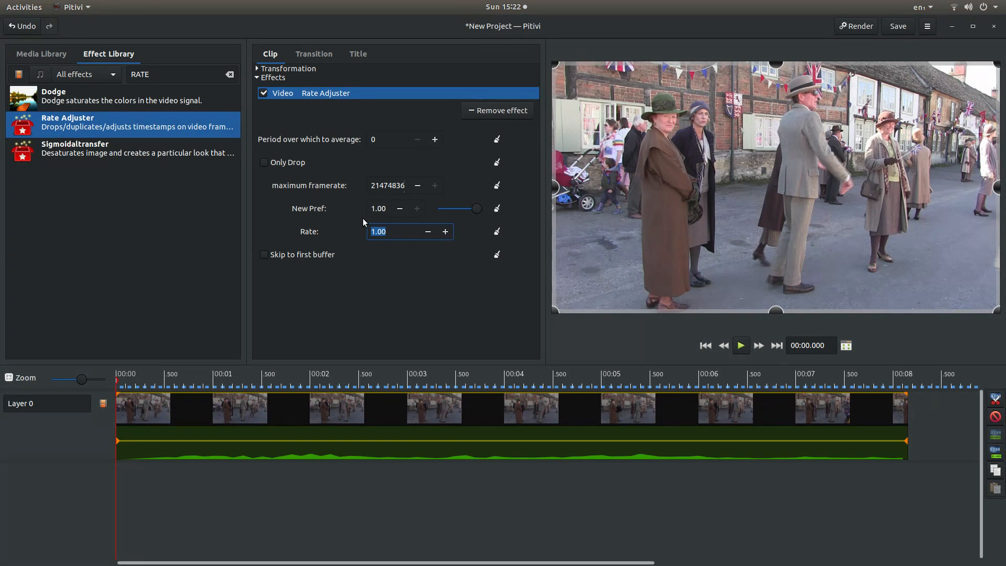
pyautogui.write('2')
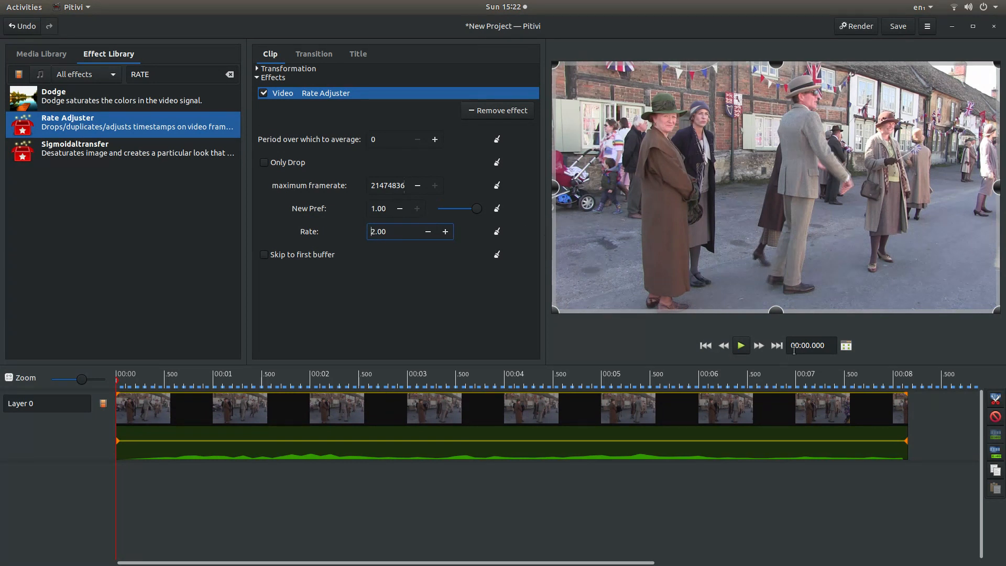
pyautogui.click(740, 345)
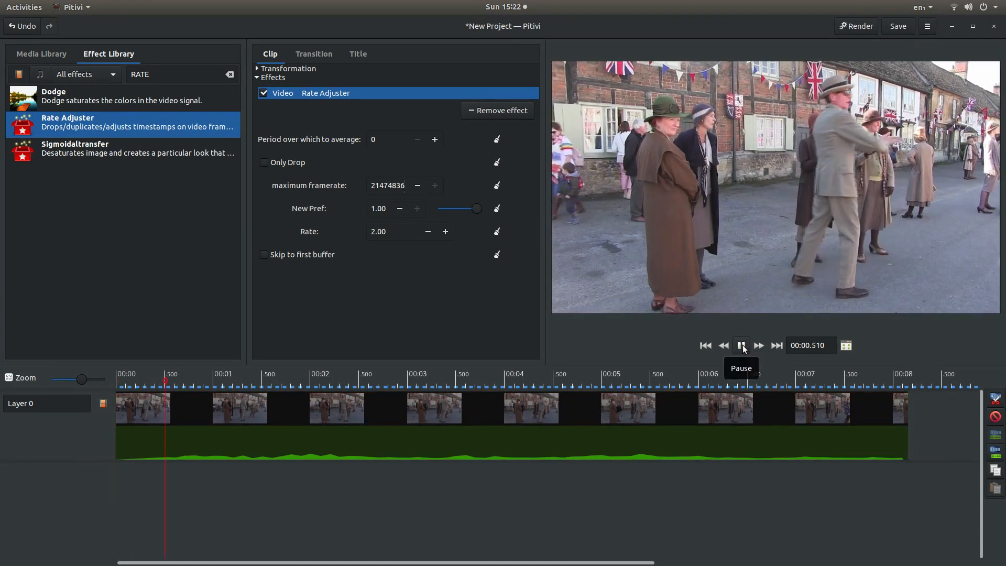
pyautogui.click(704, 345)
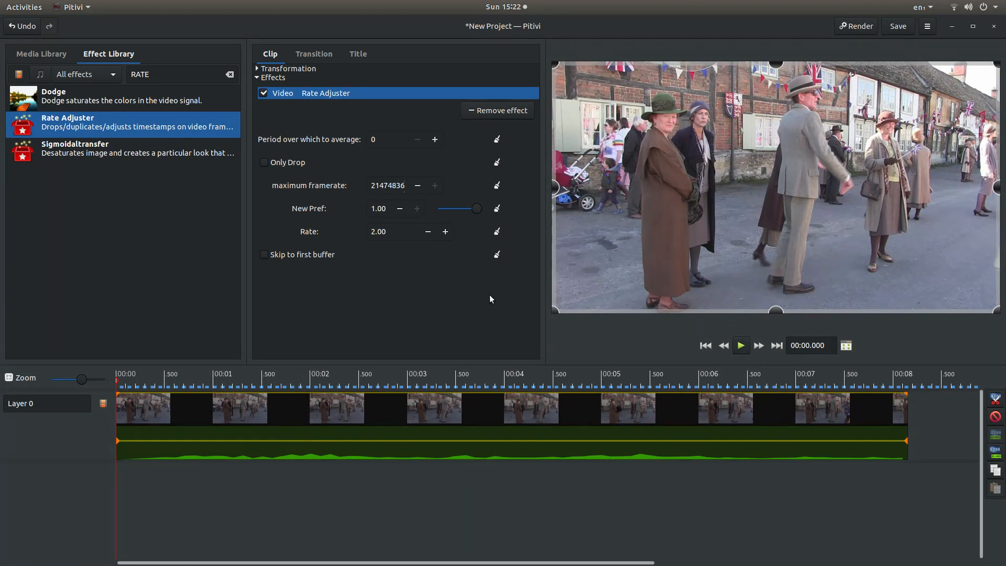
pyautogui.moveTo(633, 379)
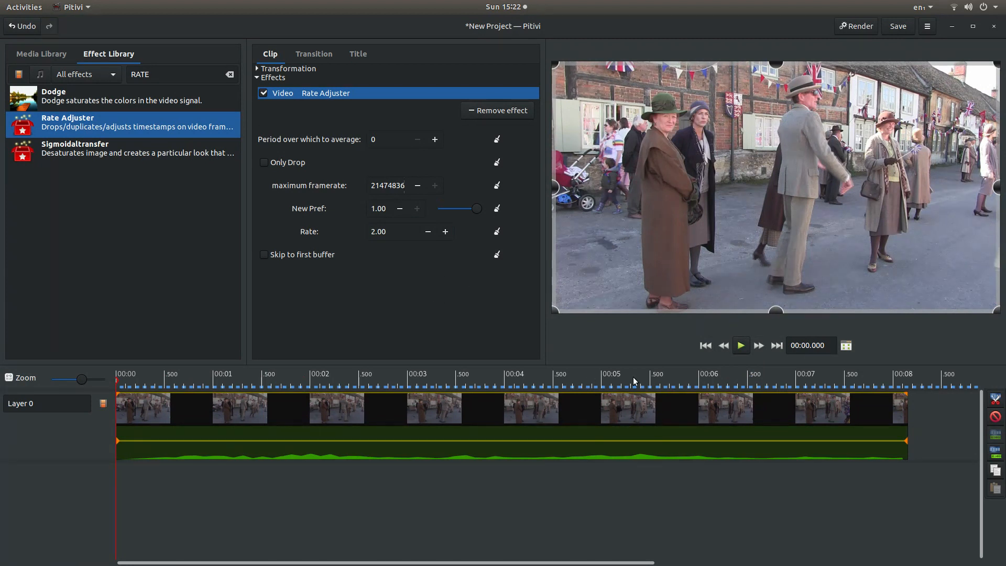
pyautogui.moveTo(759, 212)
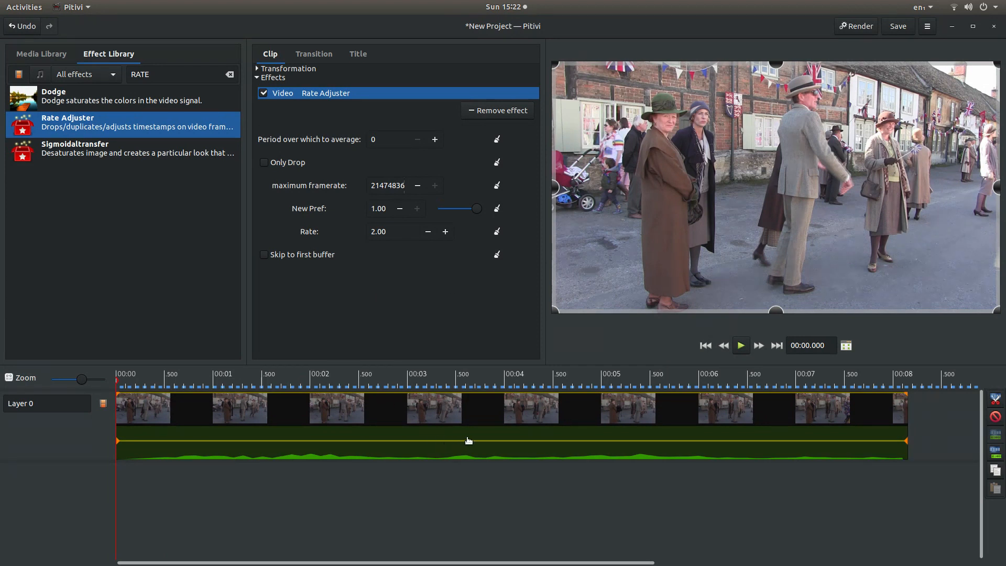
pyautogui.moveTo(478, 442)
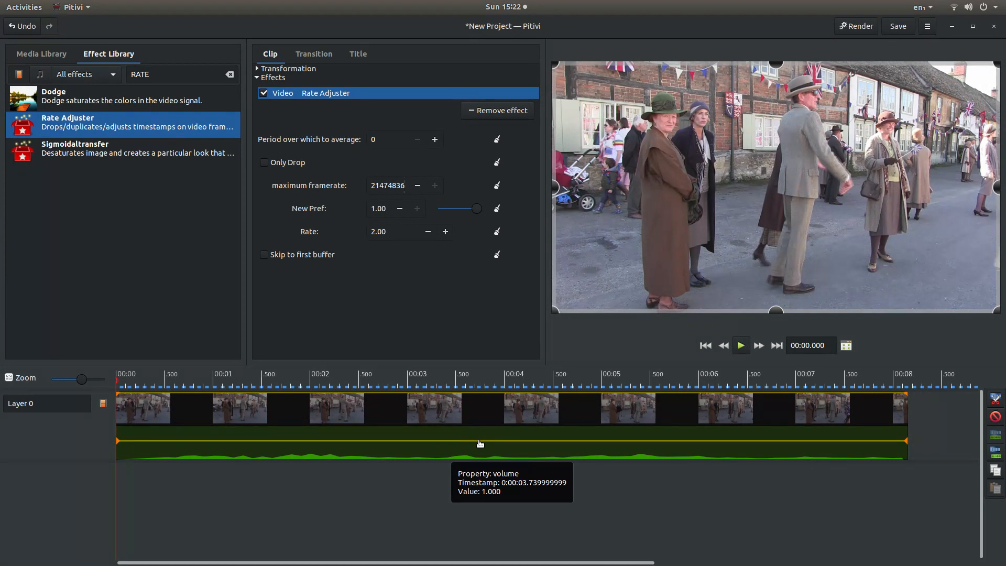
pyautogui.moveTo(601, 444)
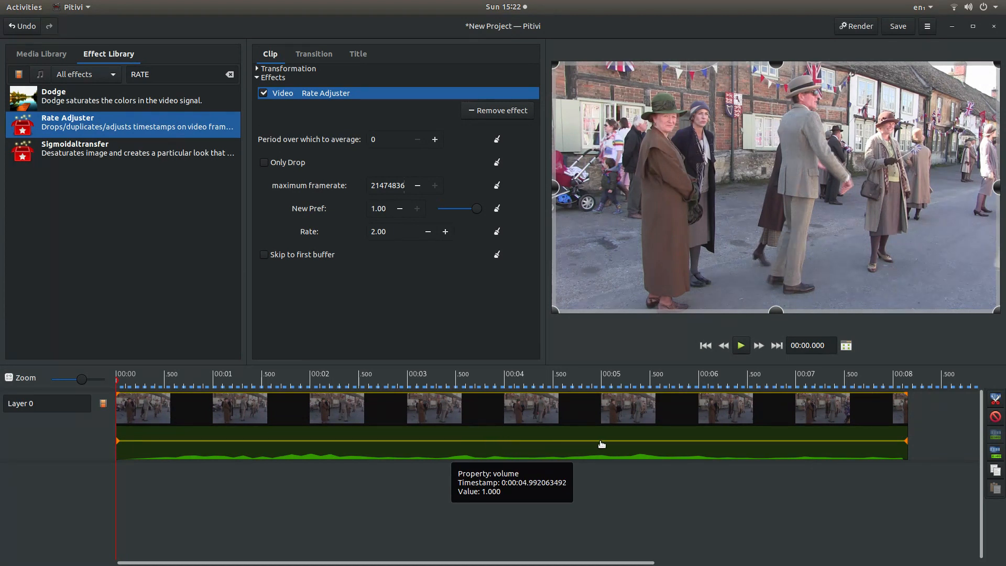
pyautogui.moveTo(500, 449)
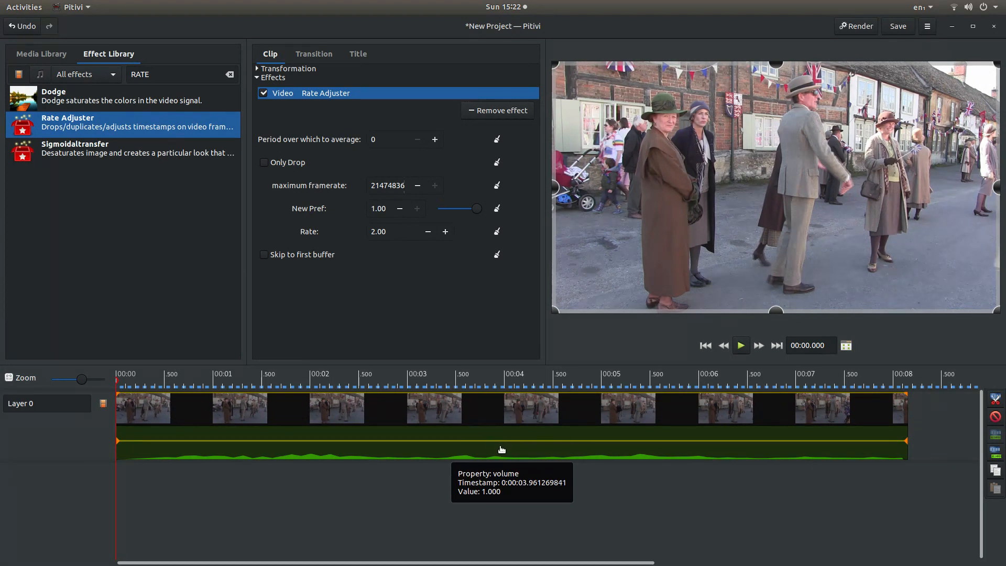
pyautogui.moveTo(546, 404)
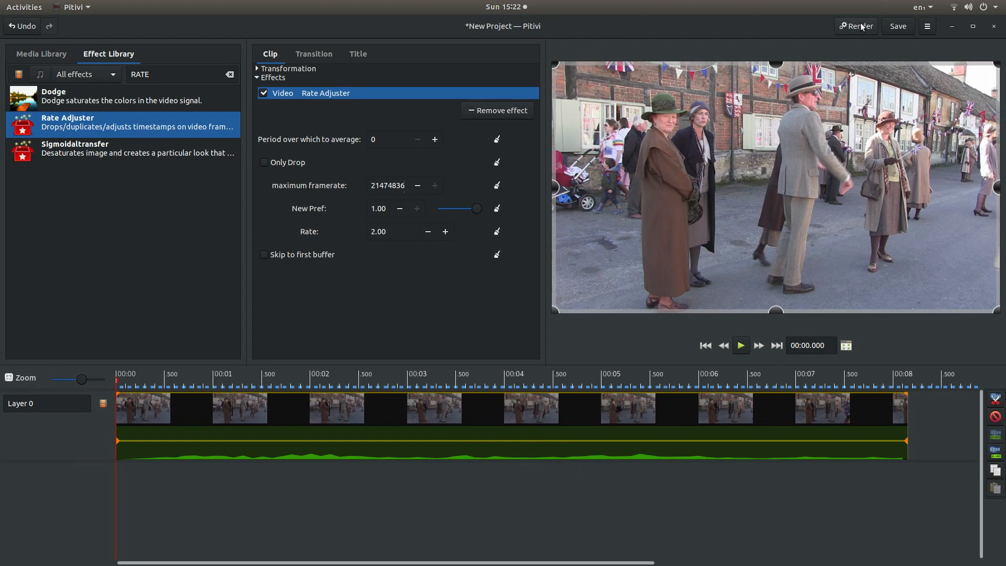
pyautogui.moveTo(510, 436)
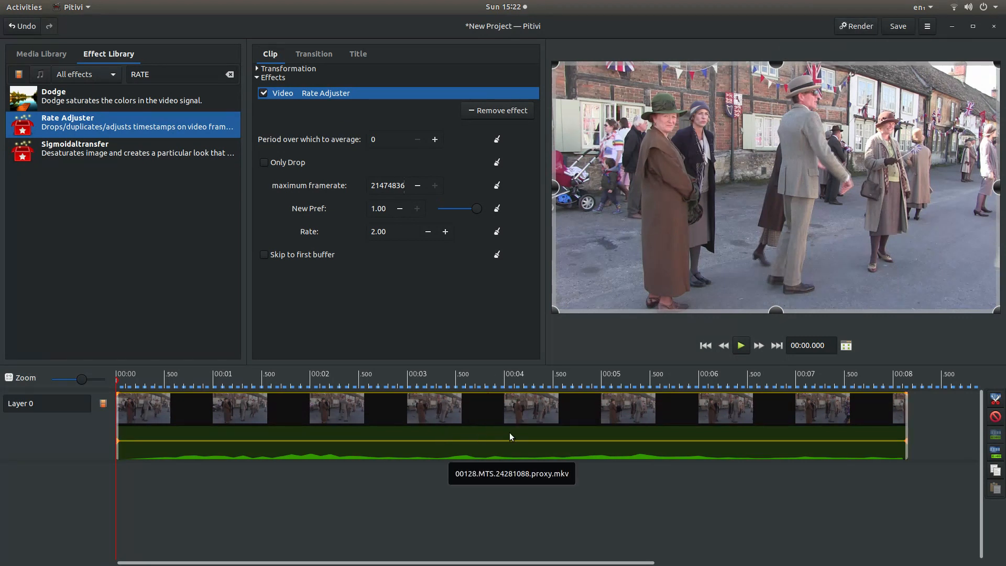
pyautogui.moveTo(567, 441)
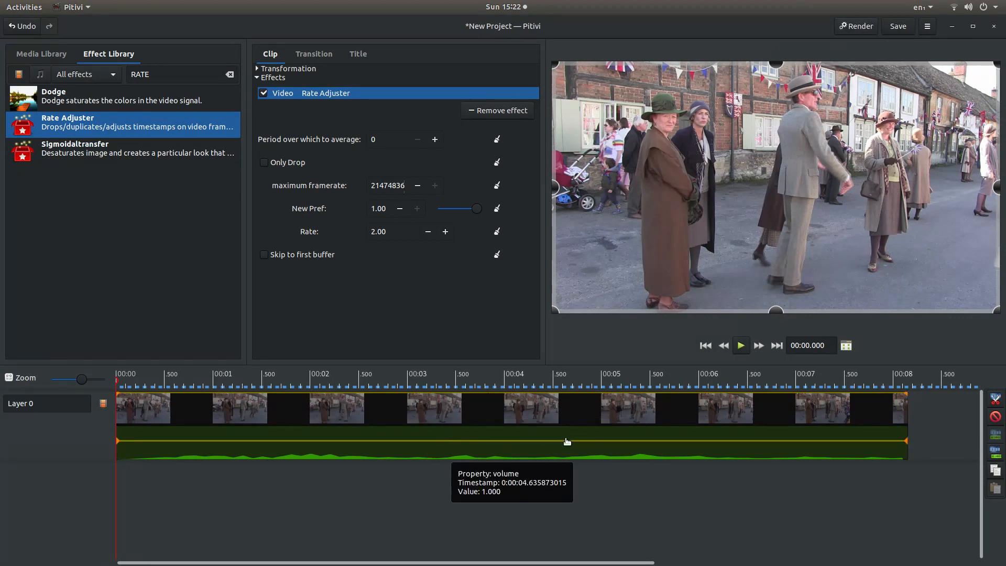
pyautogui.moveTo(79, 35)
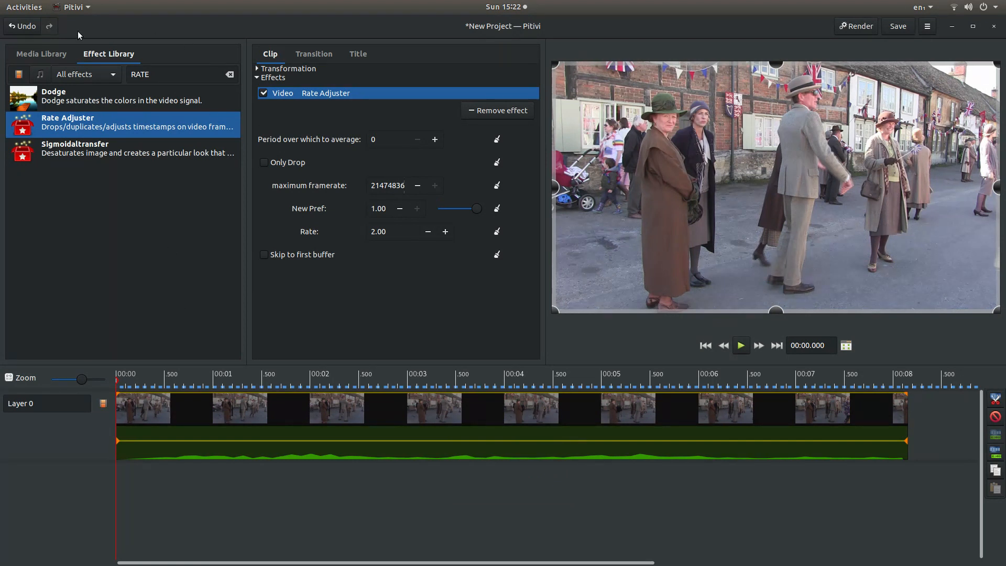
pyautogui.moveTo(32, 71)
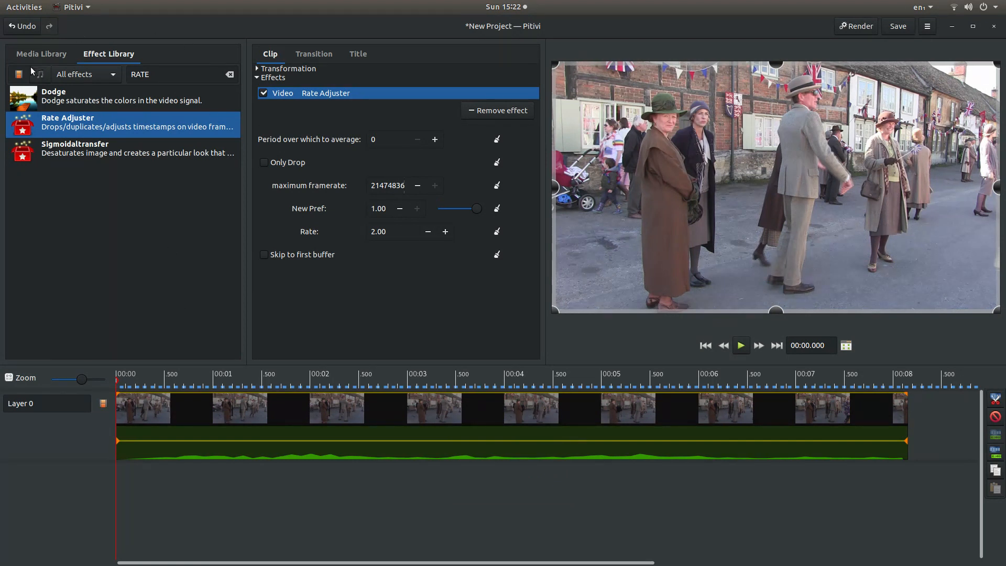
pyautogui.moveTo(39, 73)
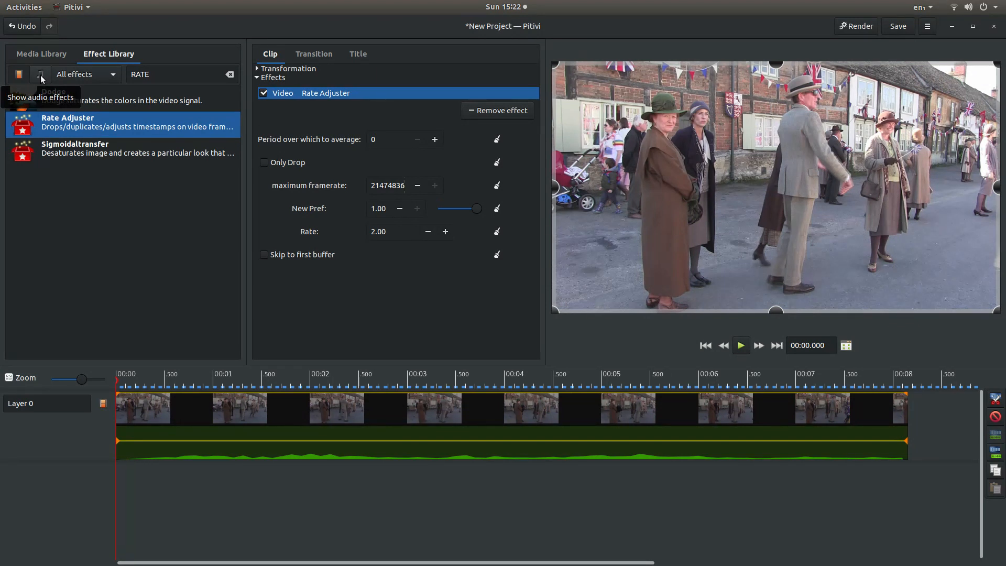
# Filter to audio effects, search 'PITCH', and select Pitch Controller.
pyautogui.click(40, 74)
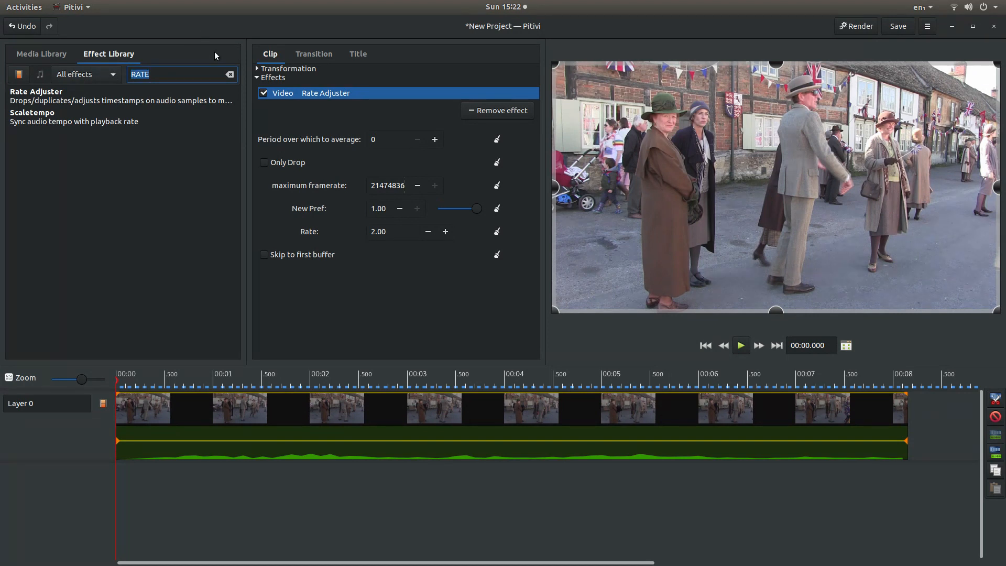
pyautogui.write('PIT')
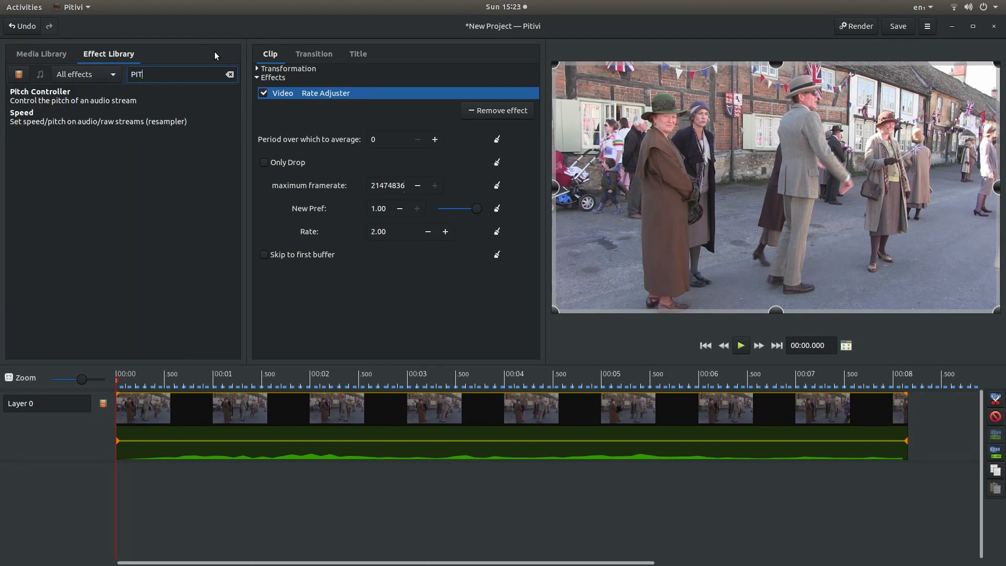
pyautogui.write('CH')
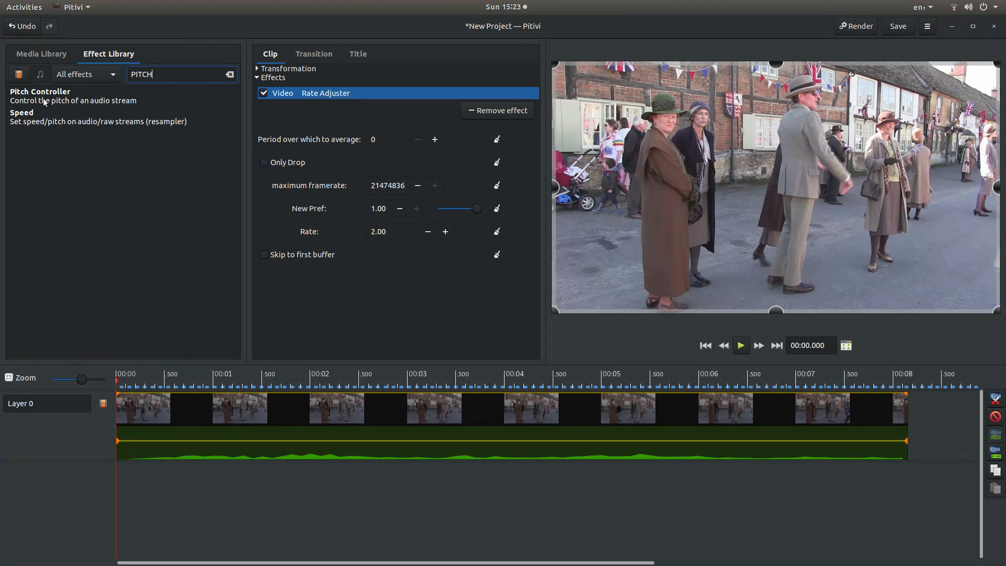
pyautogui.moveTo(40, 91)
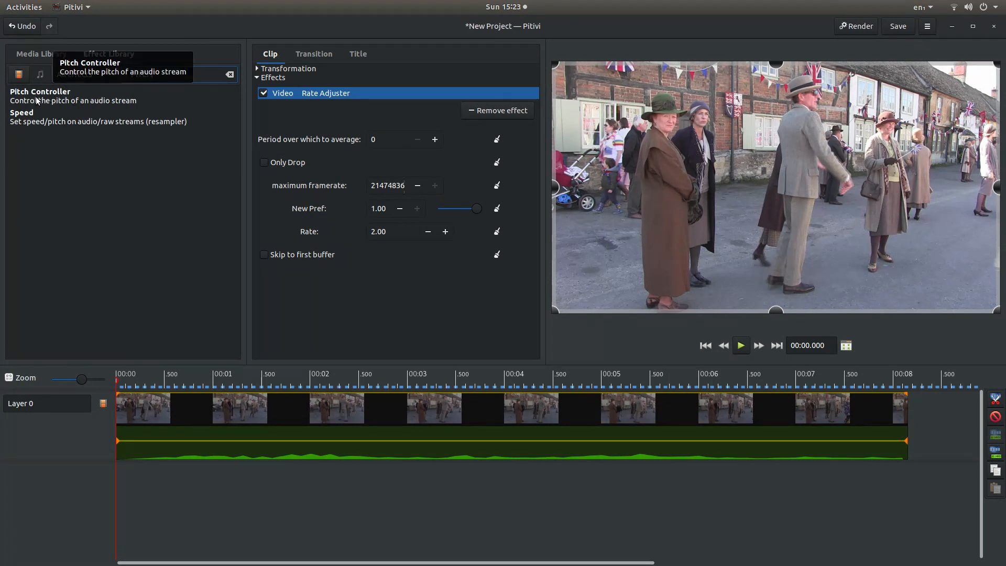
pyautogui.click(40, 95)
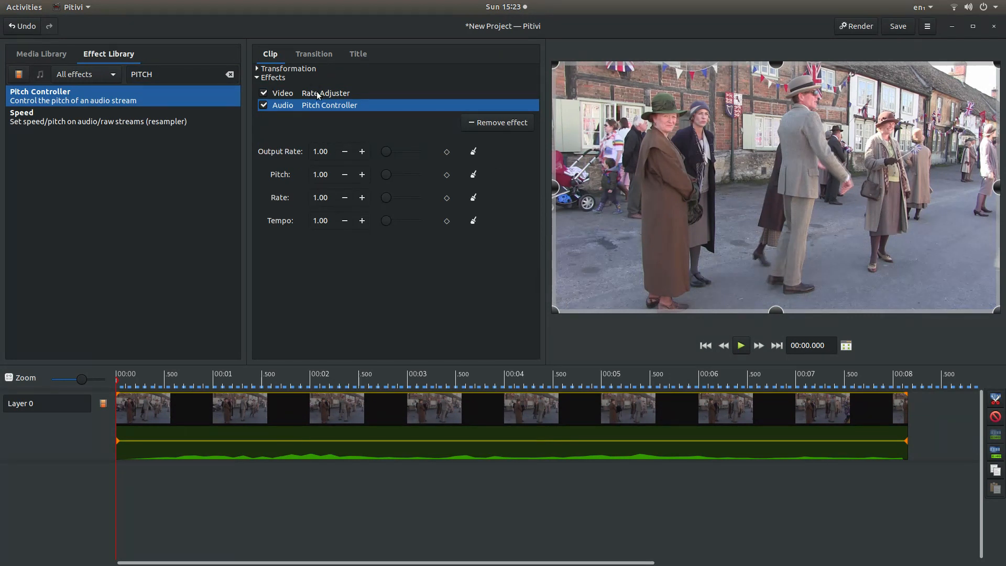
pyautogui.moveTo(325, 93)
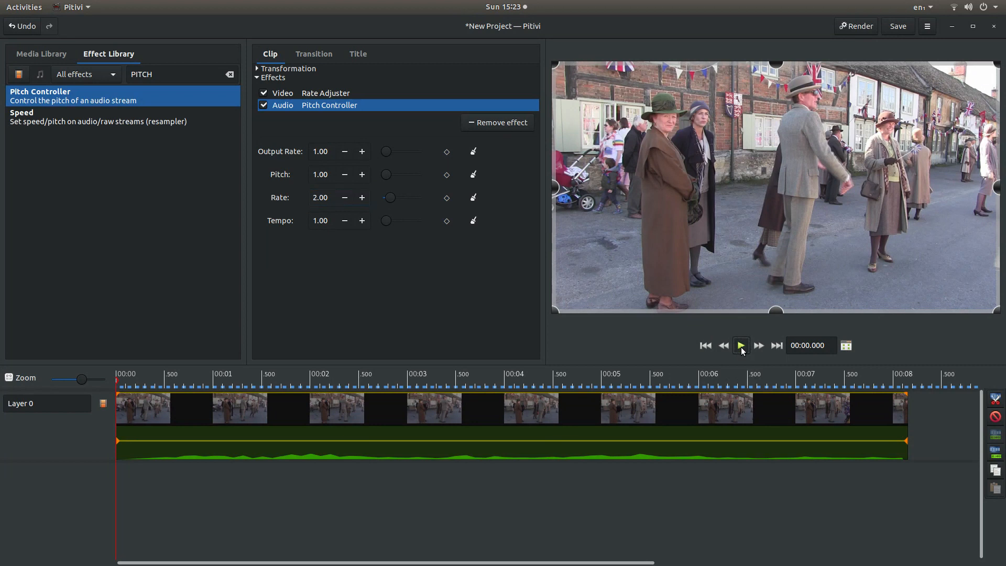
# Preview the clip with the 2.00 pitch rate, pause, and return to the start.
pyautogui.click(740, 345)
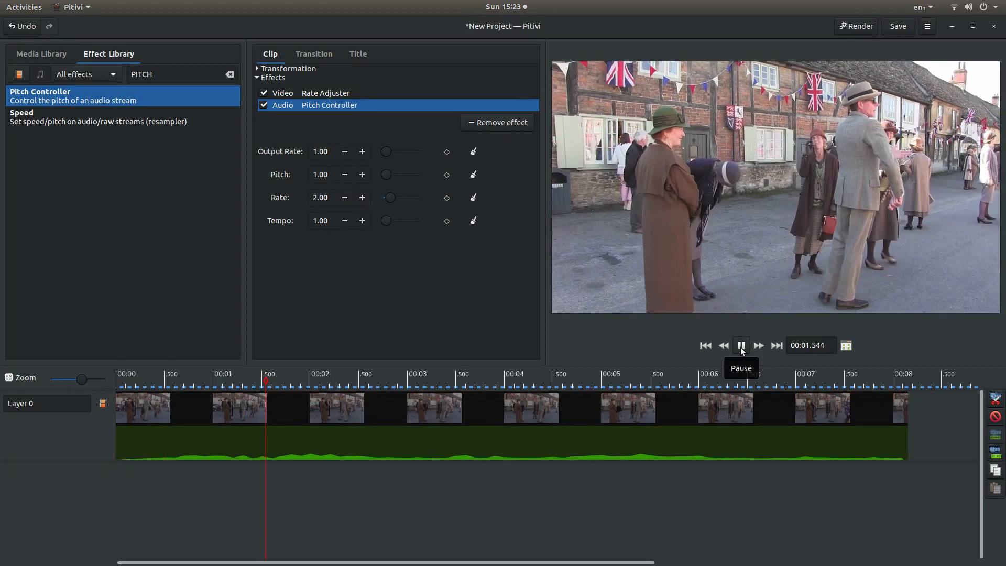
pyautogui.click(740, 345)
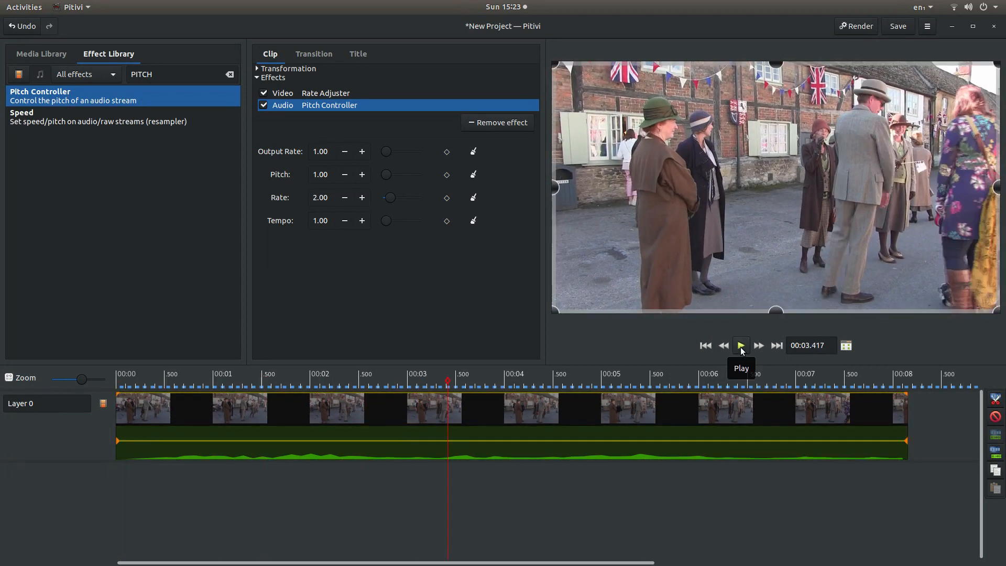
pyautogui.click(703, 345)
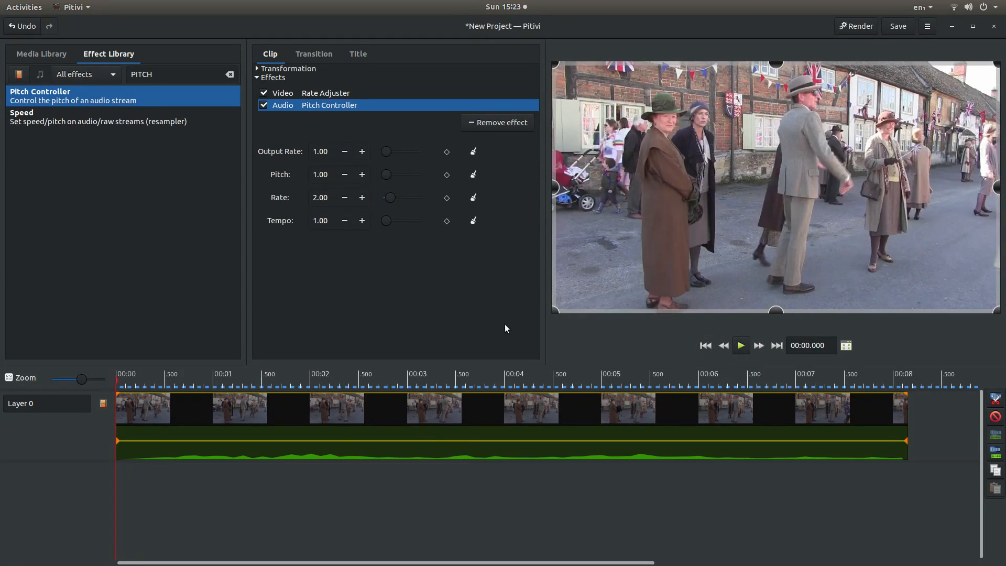
pyautogui.moveTo(408, 303)
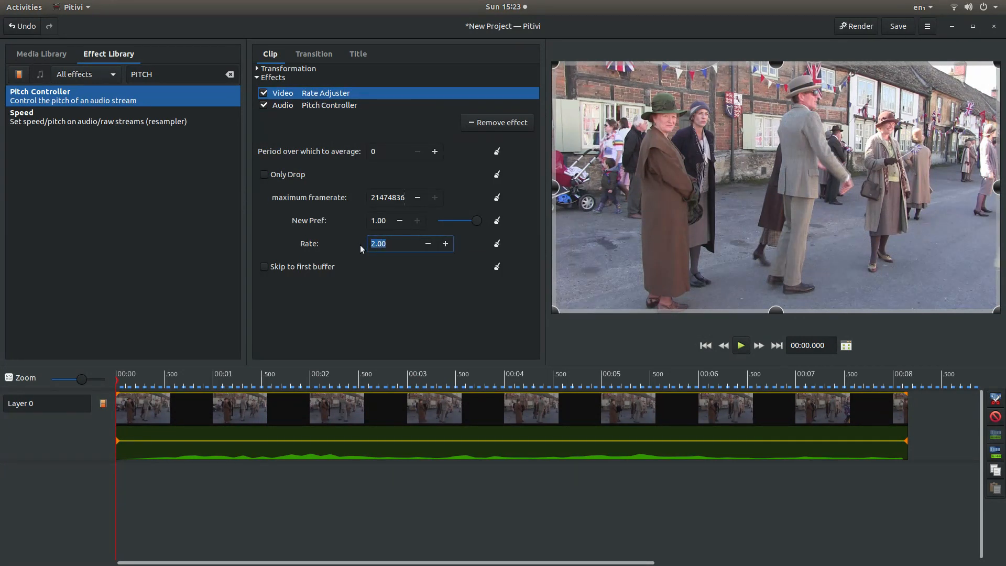
# Enter .5 as the Rate Adjuster rate, then set Pitch Controller's rate to 0.50.
pyautogui.write('.5')
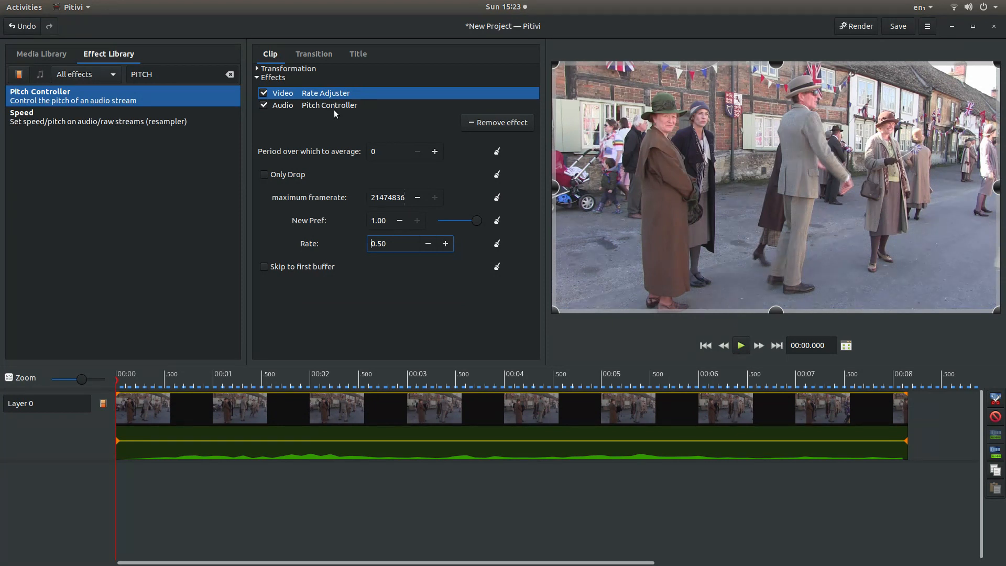
pyautogui.click(329, 104)
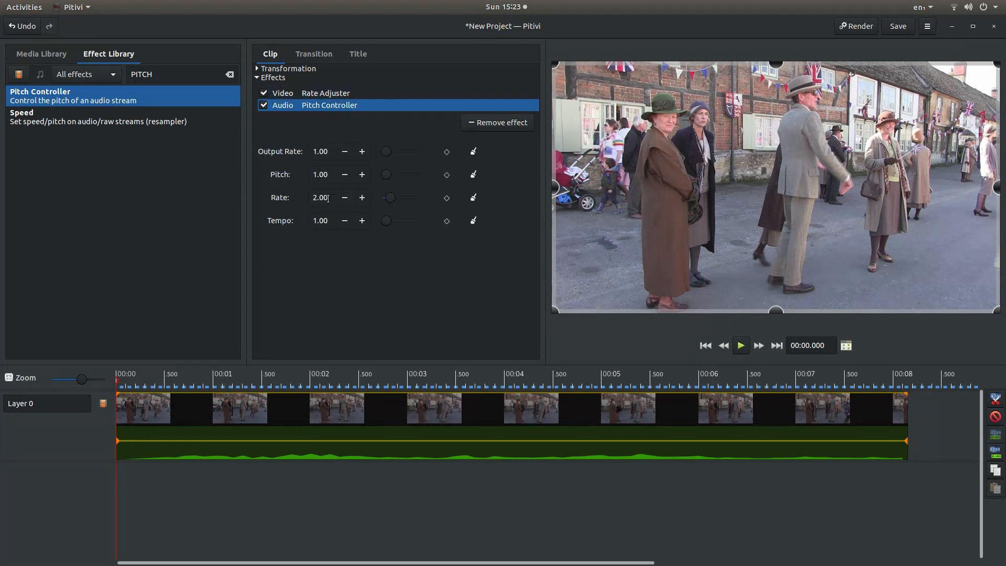
pyautogui.tripleClick(320, 197)
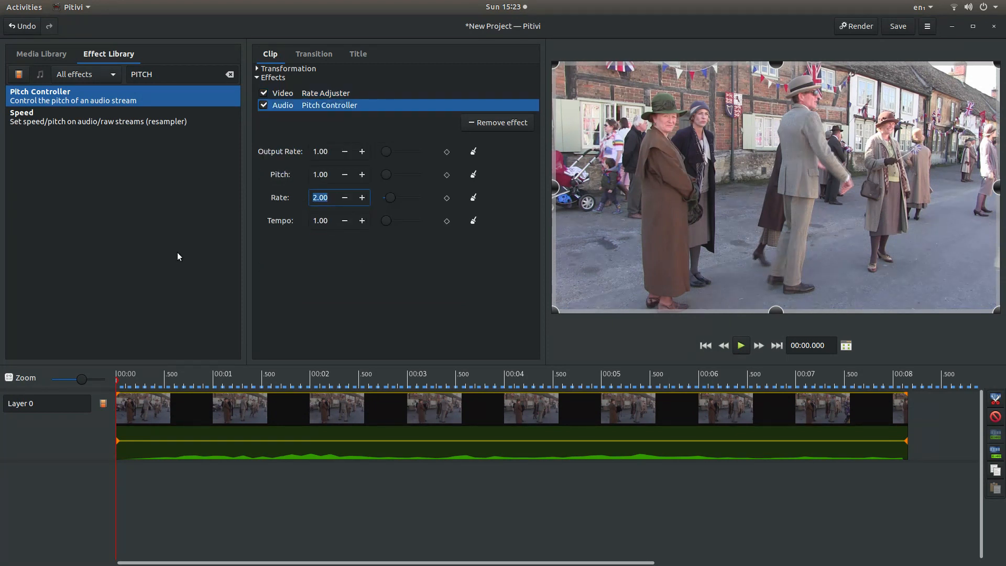
pyautogui.write('.5')
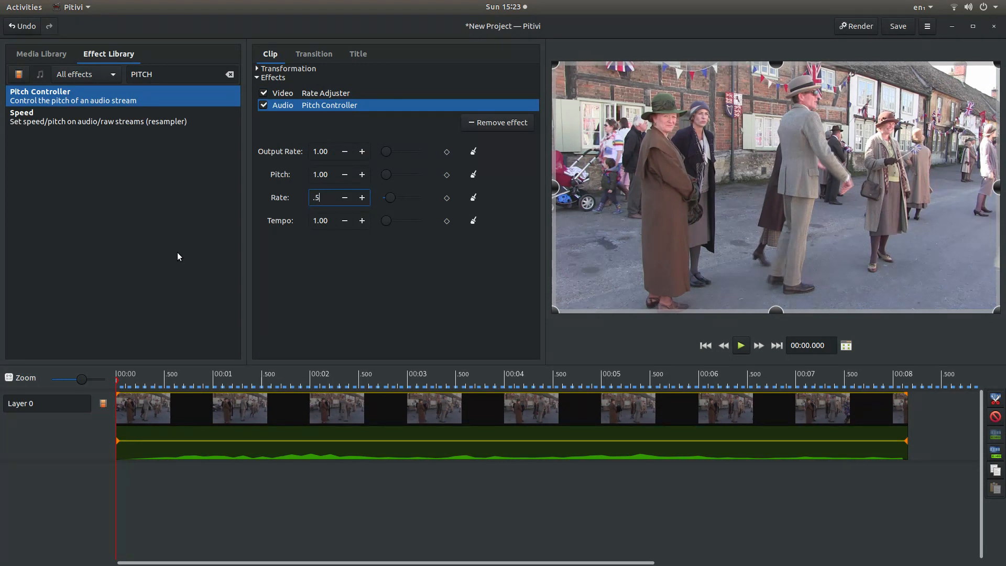
pyautogui.press('Return')
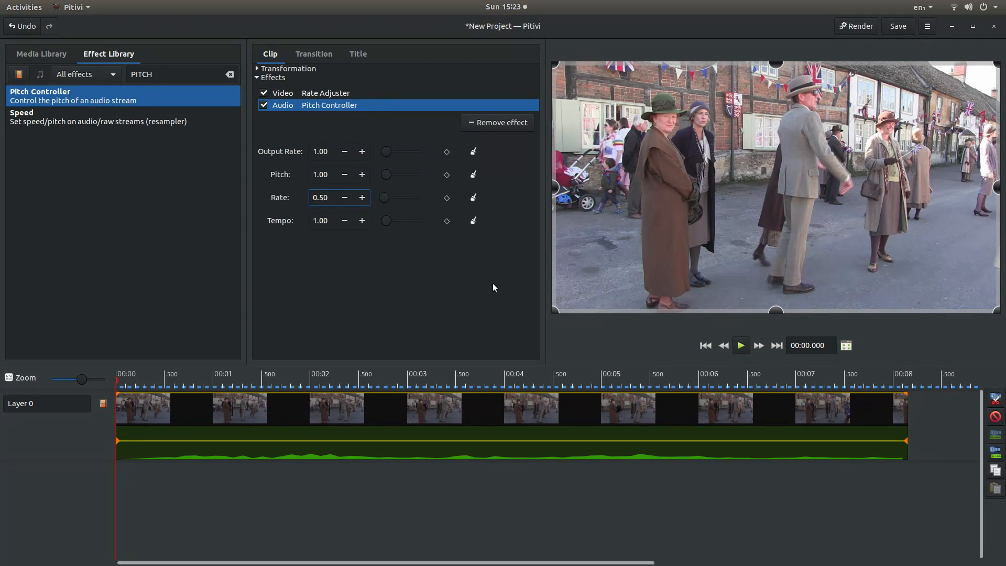
pyautogui.moveTo(740, 345)
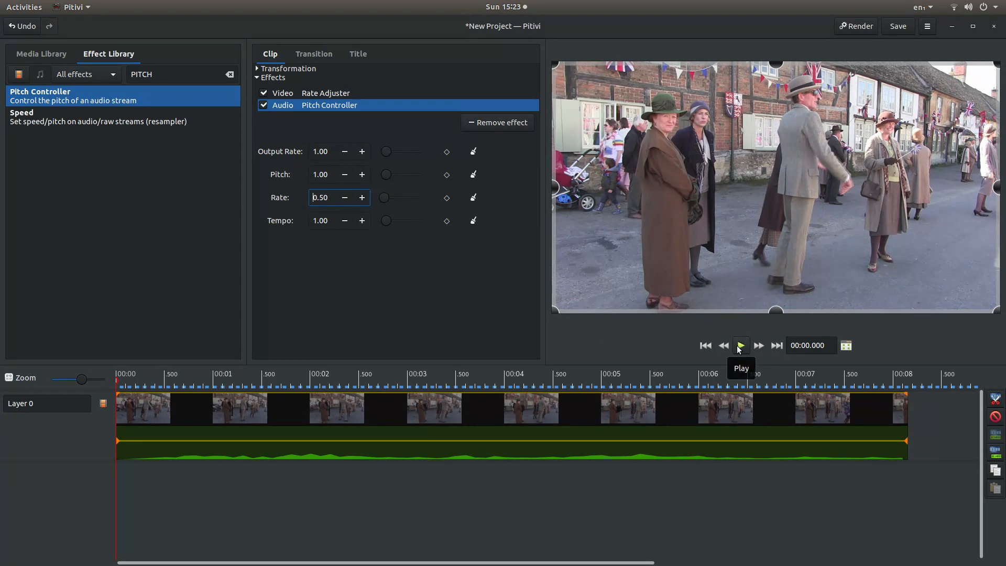
# Play and pause the slowed clip, then check both effects' rates read 0.50.
pyautogui.click(740, 345)
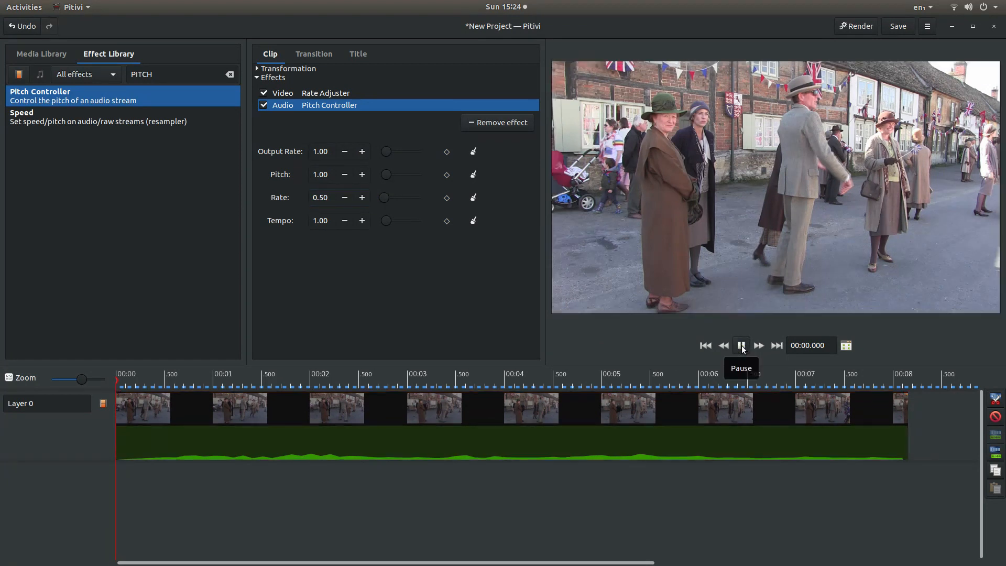
pyautogui.click(740, 345)
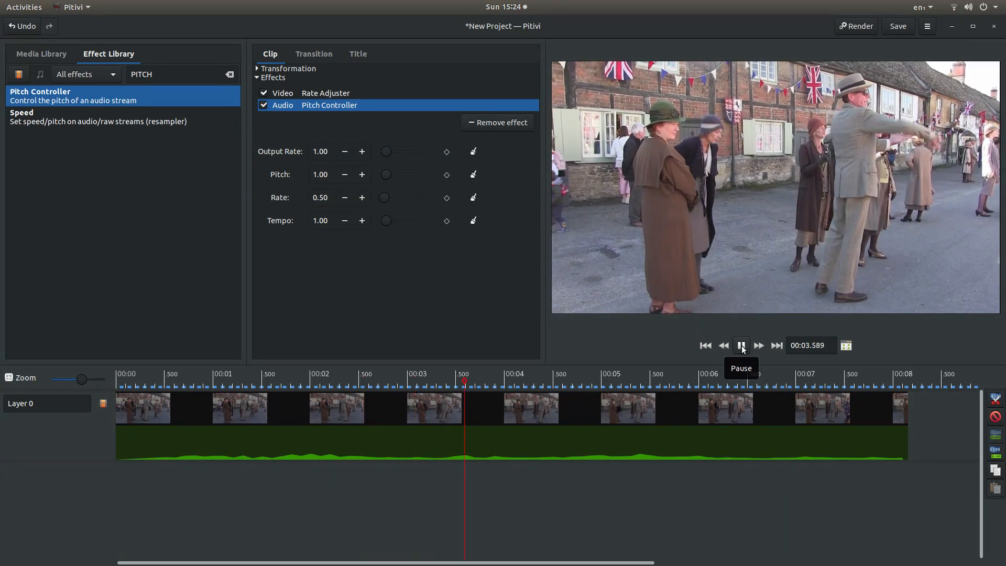
pyautogui.click(740, 345)
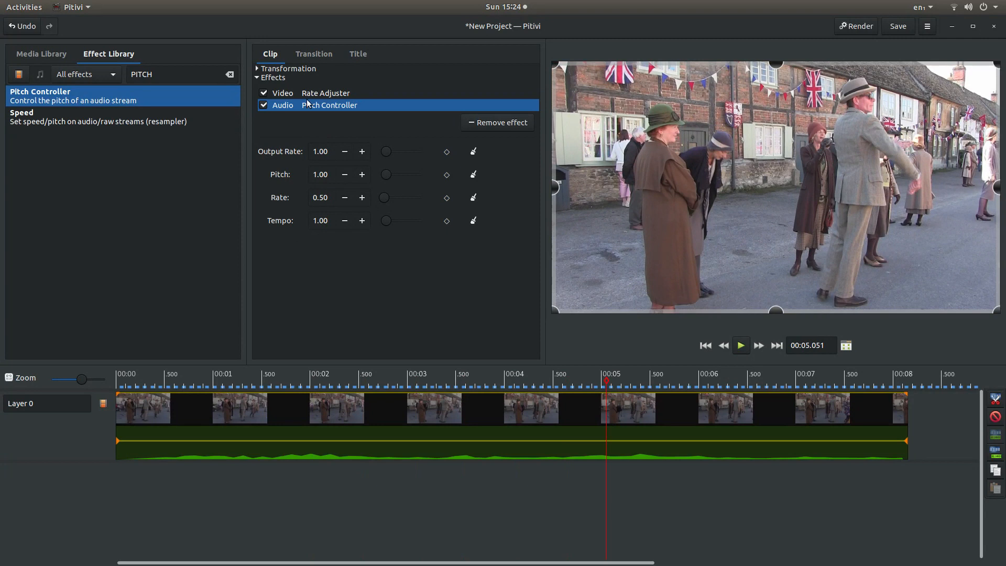
pyautogui.click(325, 93)
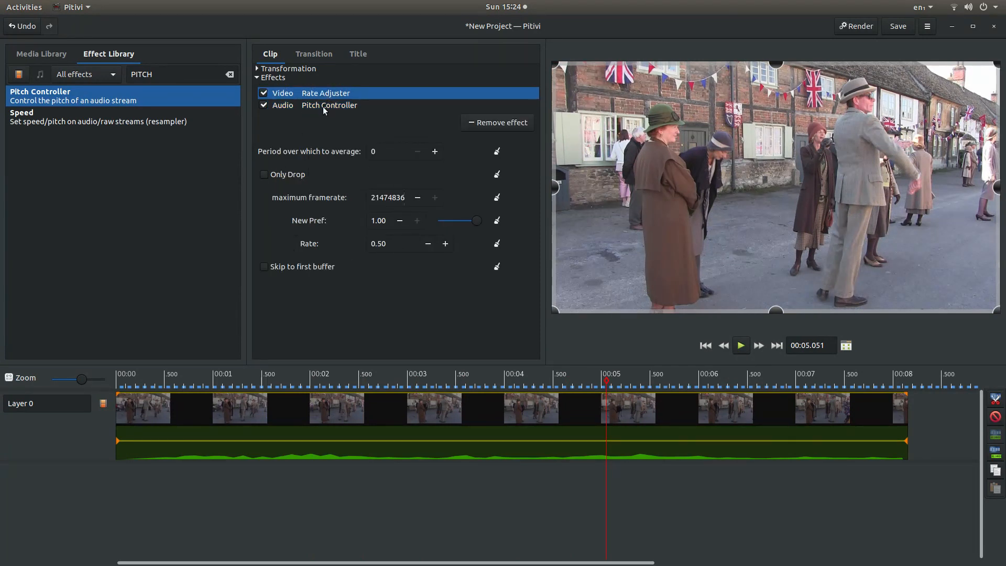
pyautogui.click(329, 105)
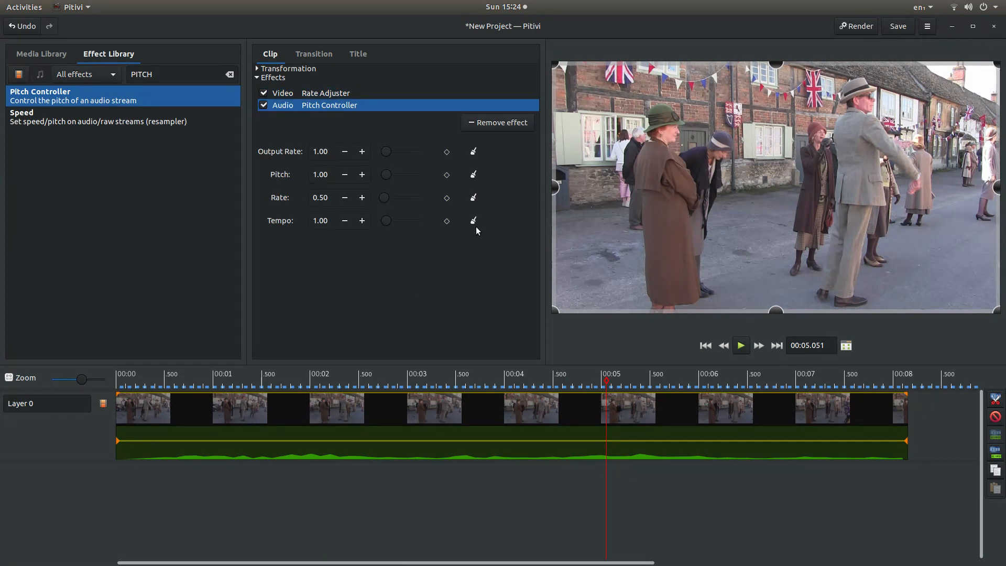
pyautogui.moveTo(495, 315)
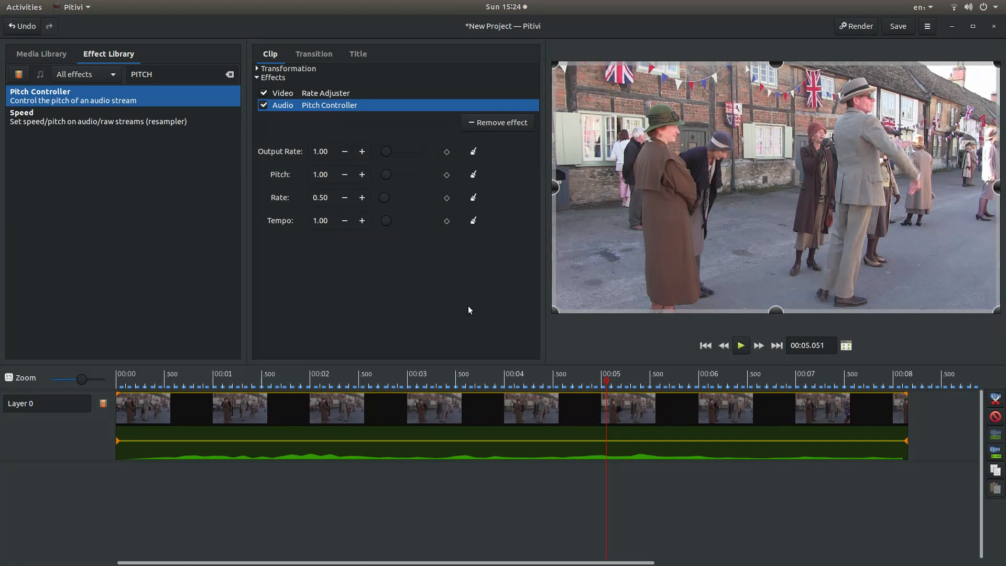
pyautogui.moveTo(484, 317)
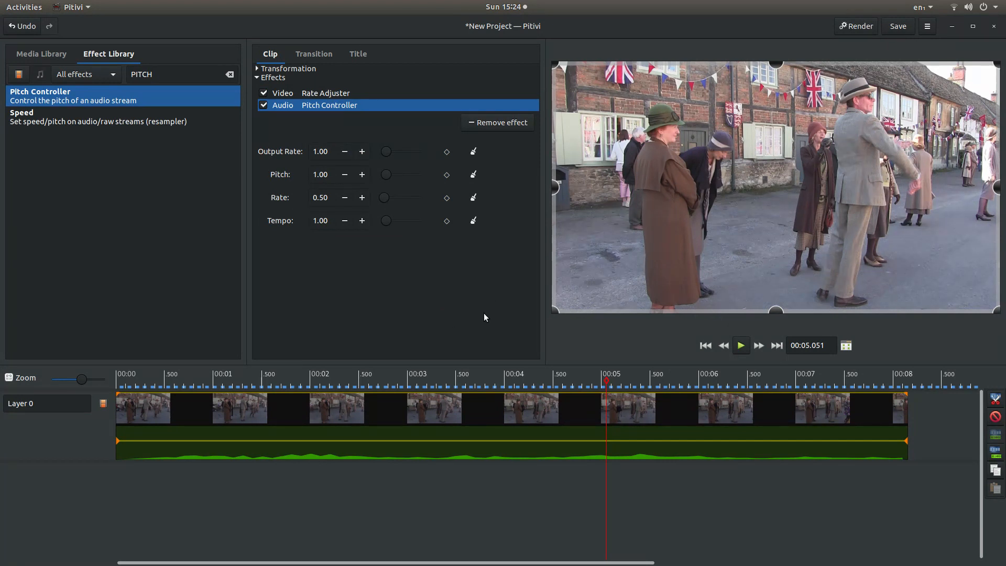